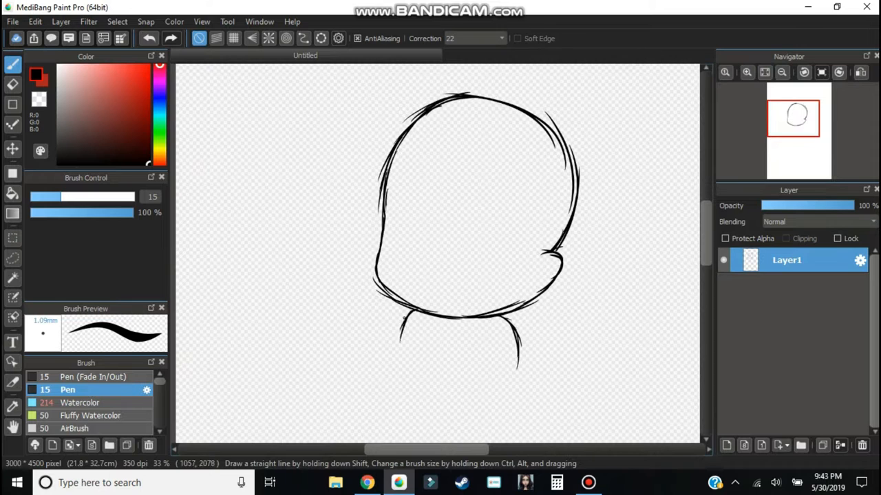
Draw rough eye shapes, cheek ovals and a small mouth with the Pen on Layer1.
left_click_drag(413, 234, 503, 245)
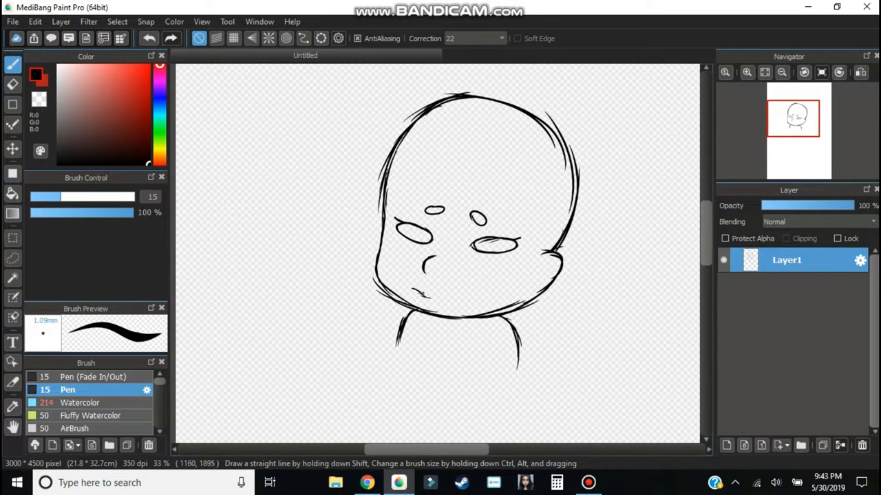
scroll("down", 3)
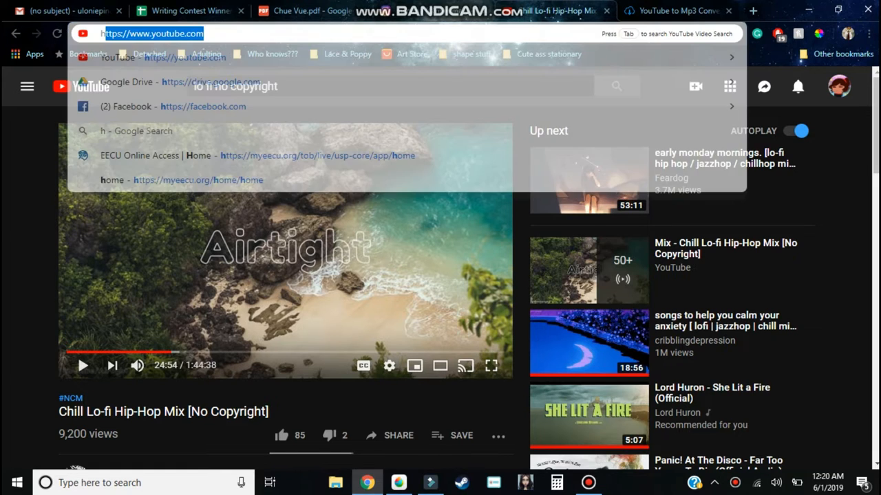
Search 'how to pronounce Cthulhu' in Chrome and play Lovecraft's pronunciation clip.
type("how to pronounce cthulu")
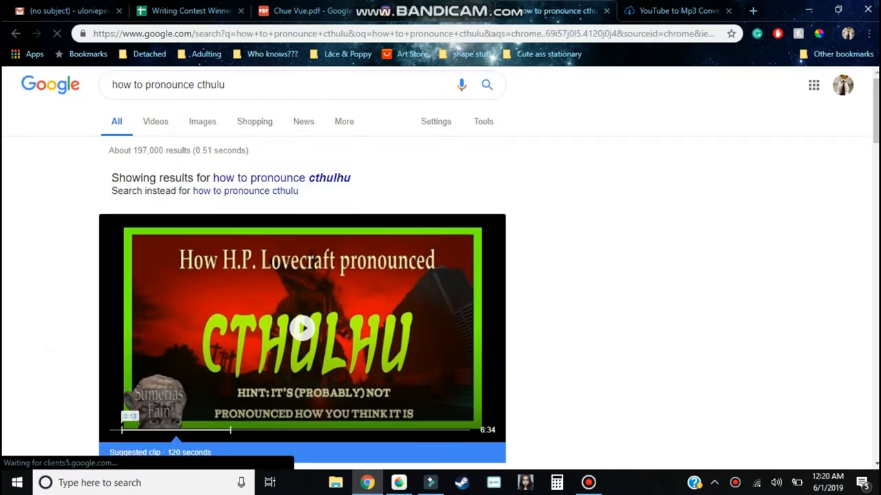
left_click(301, 328)
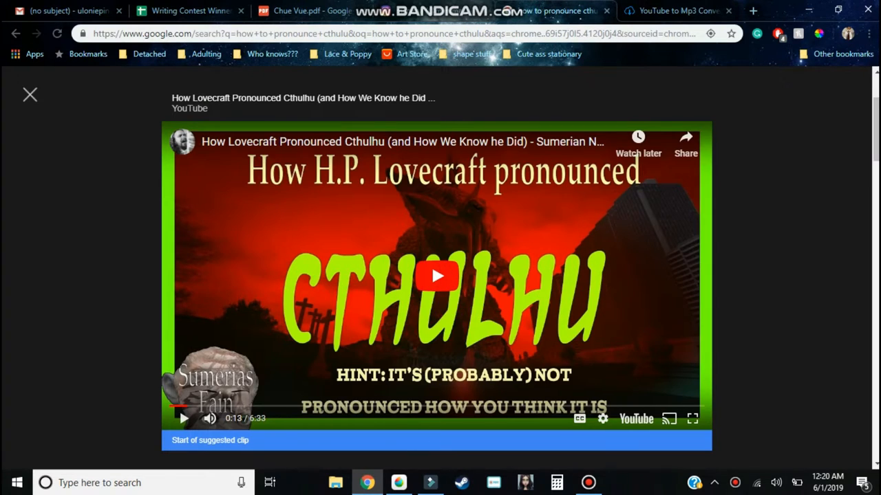
left_click(692, 418)
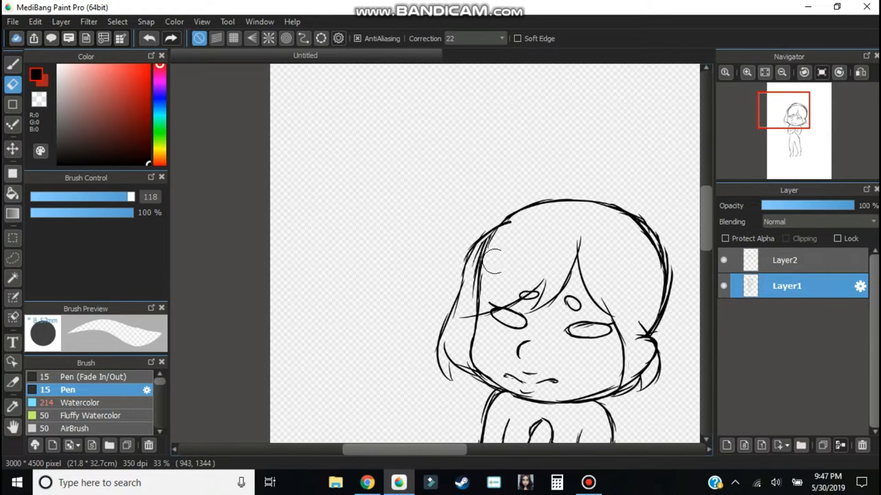
Sketch the hair, clasped hands and skirt, and add Layer2 for inking.
left_click(787, 260)
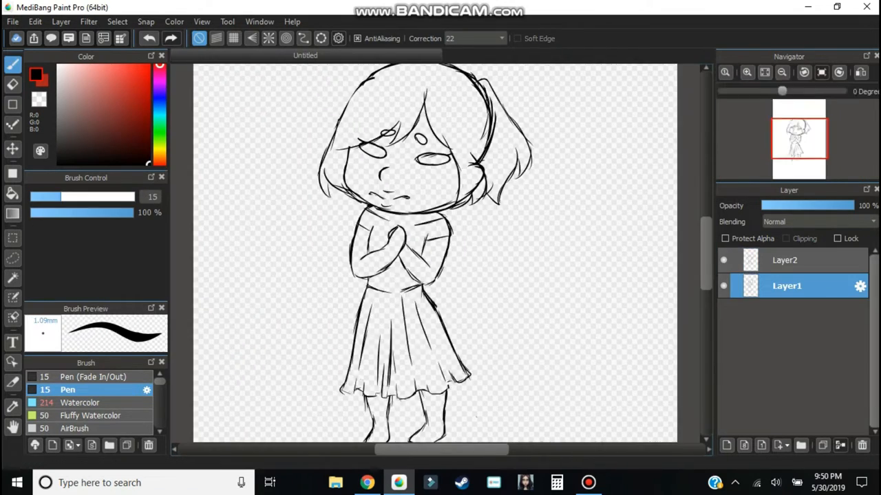
left_click(786, 260)
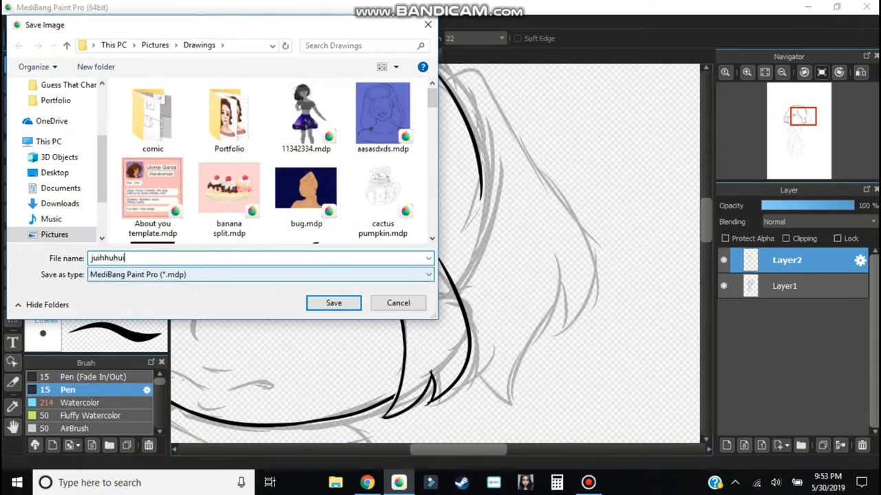
Save as juihhuhui.mdp, then ink the head, arms and hands on Layer2.
left_click(334, 303)
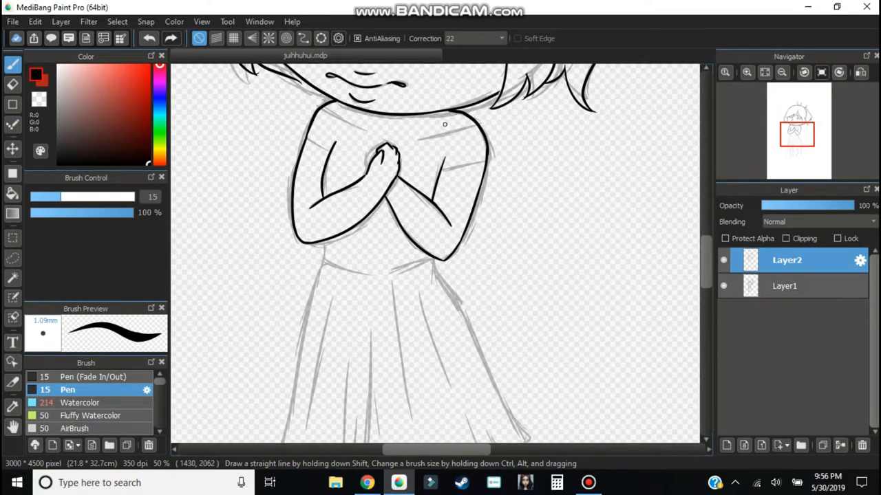
Ink the skirt ruffles, tint lineart pink, flat-fill colours, and check pink boba tea images.
scroll("down", 3)
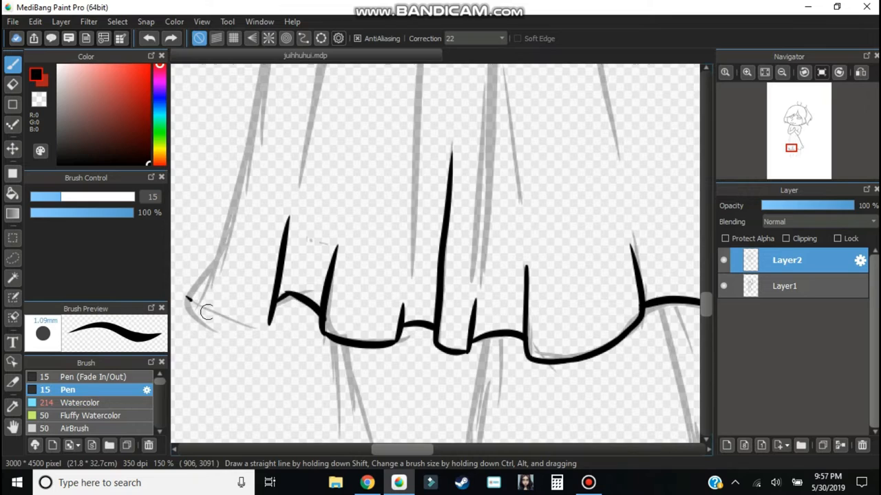
scroll("down", 3)
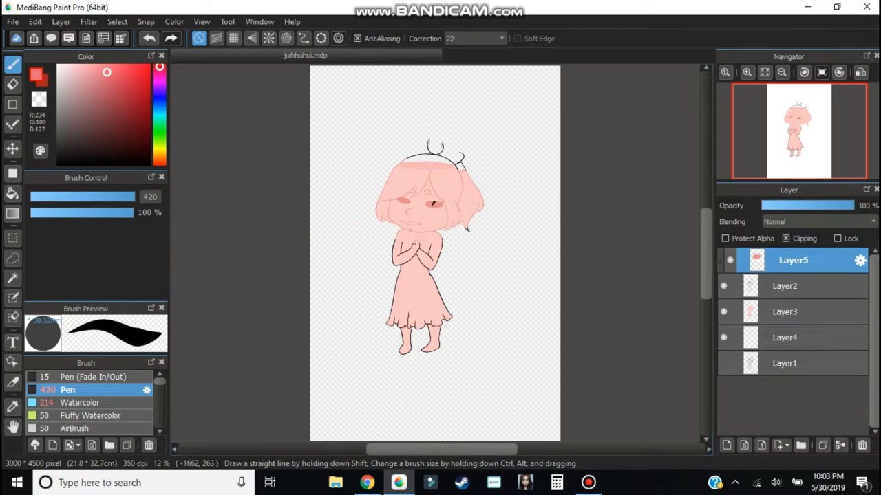
left_click(367, 482)
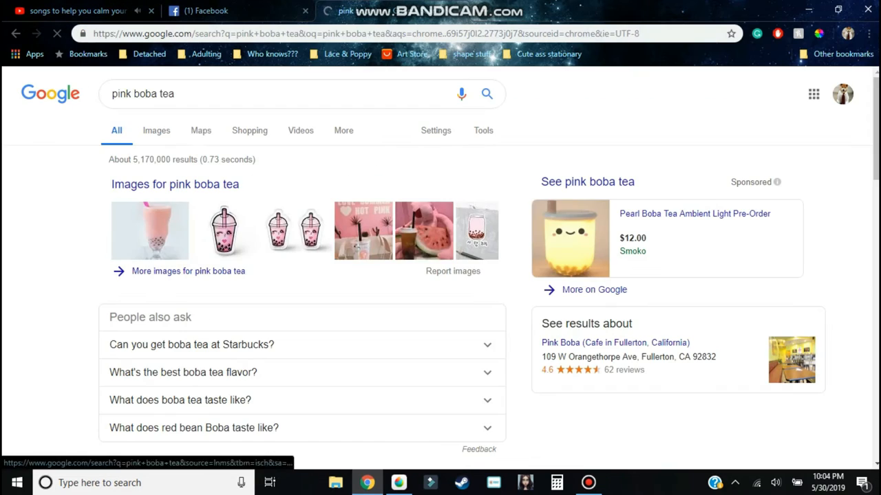
left_click(157, 130)
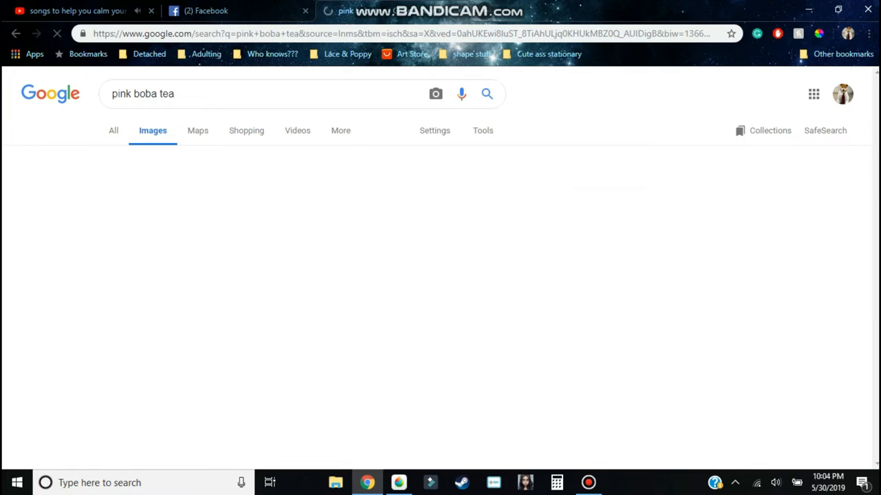
left_click(398, 482)
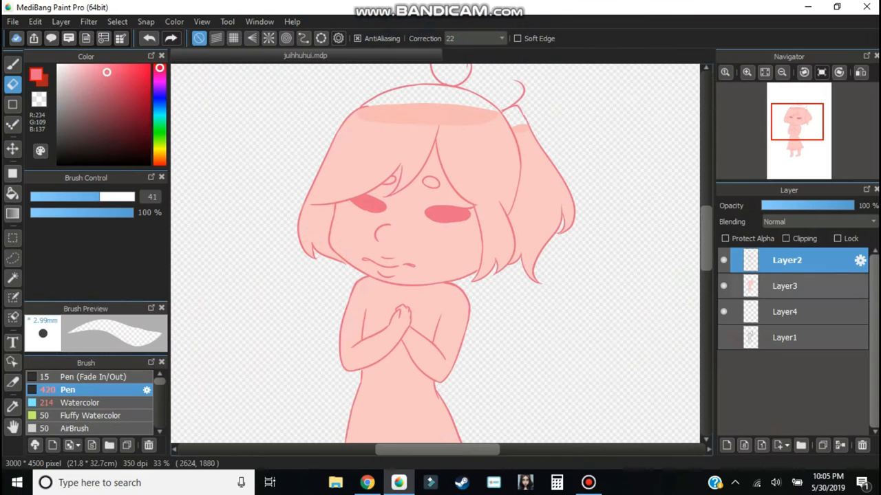
Paint white edges on Layer3, add a white background layer and clipped Layer6.
left_click(784, 285)
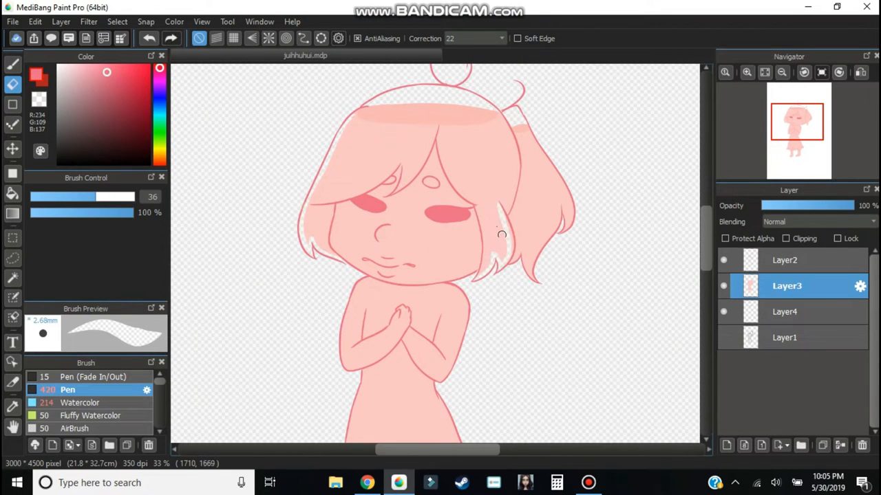
scroll("down", 3)
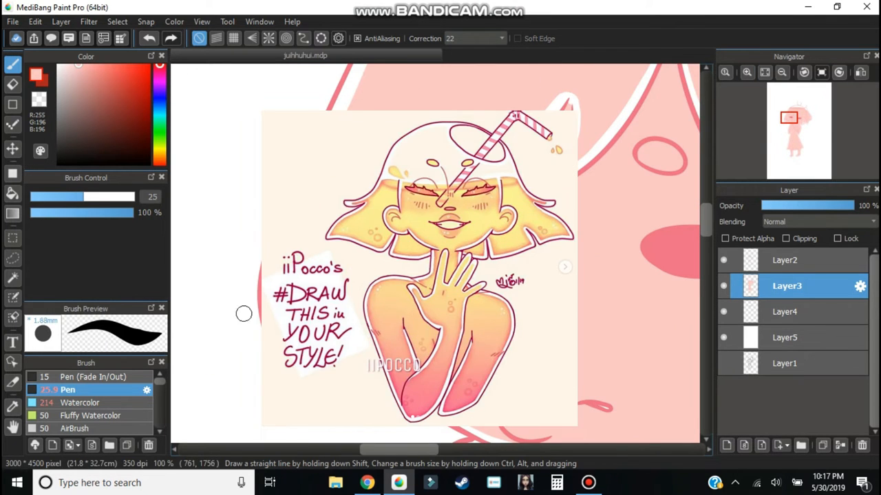
left_click(786, 260)
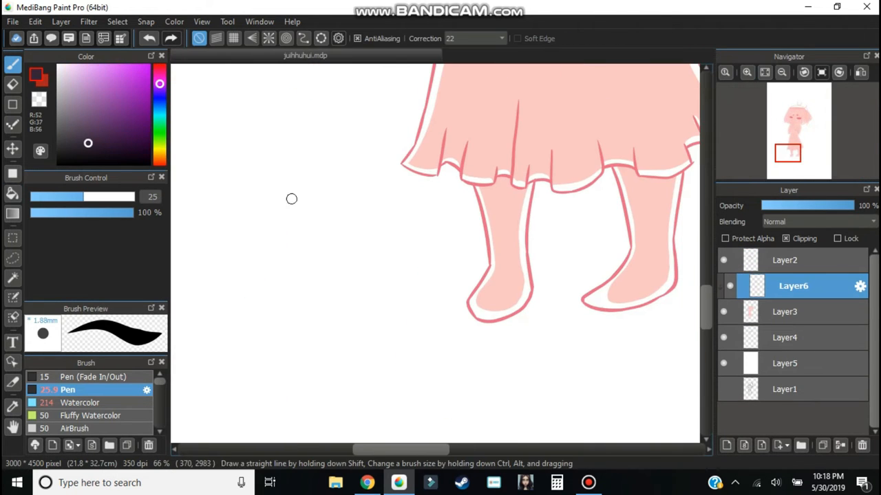
Dab dark purple round pearls along the skirt hem and both legs on Layer6.
left_click(485, 299)
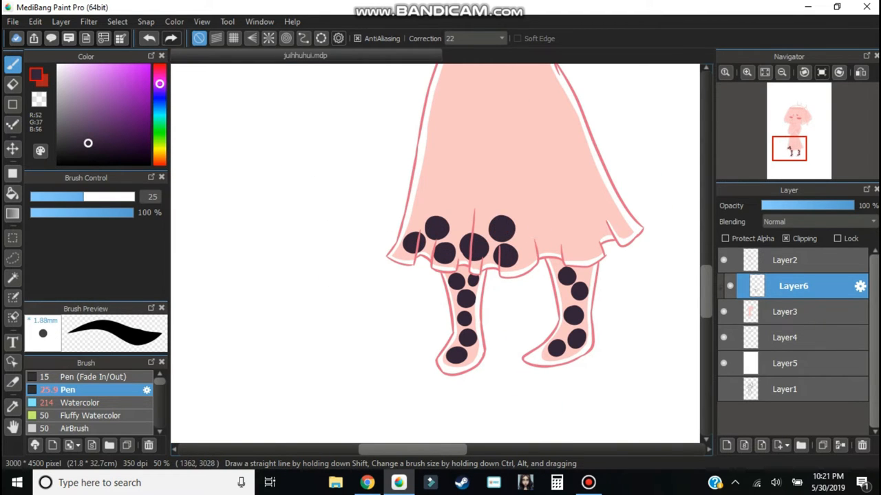
left_click(557, 237)
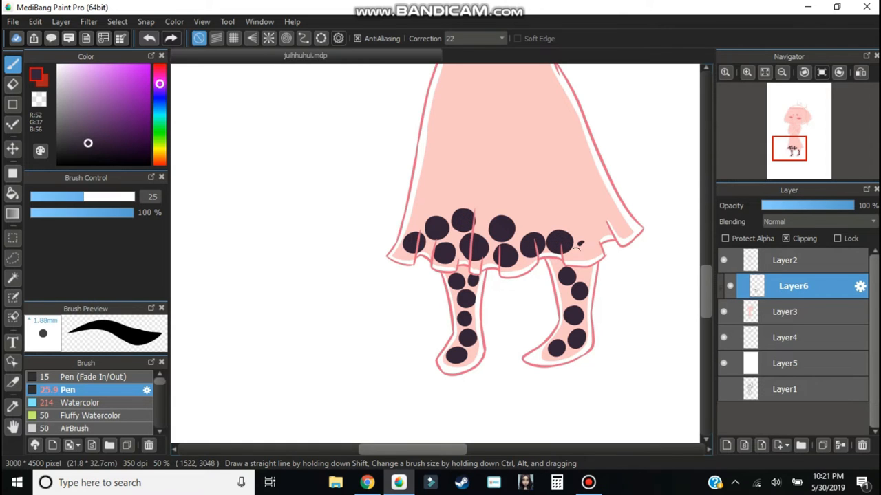
left_click(564, 218)
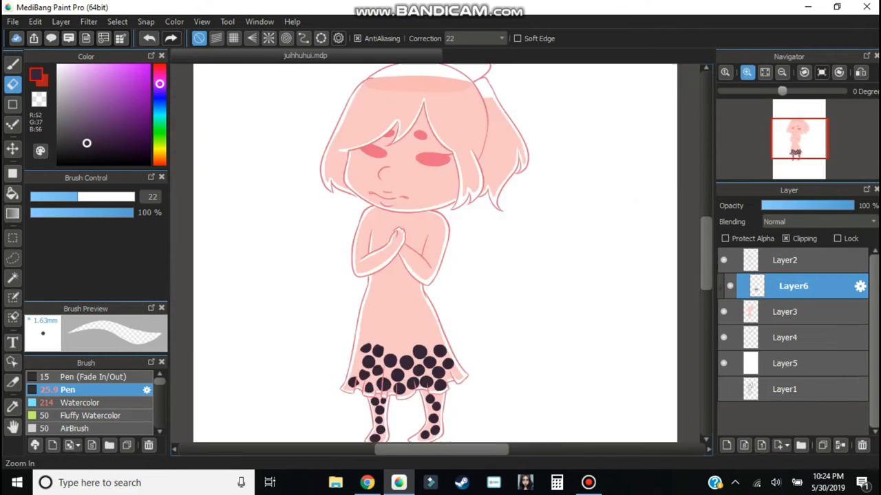
Add a dark straw and white shine marks, and crop the canvas to 3000×3000.
left_click(786, 311)
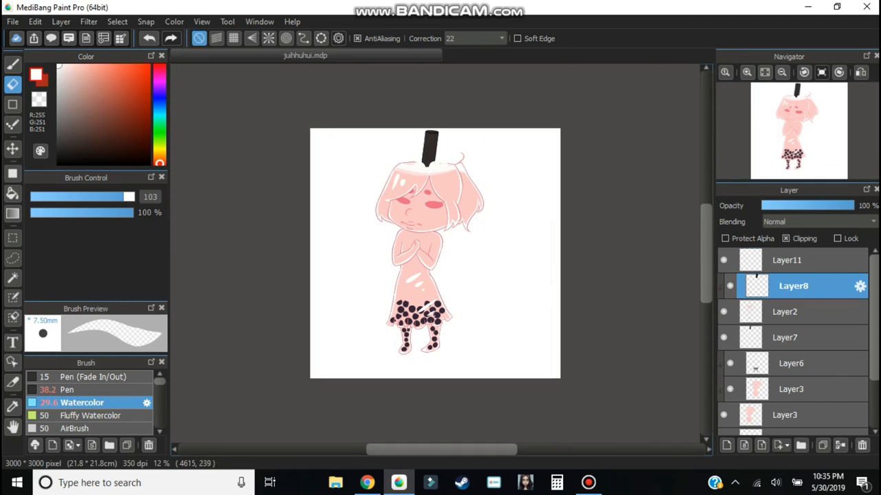
left_click(34, 21)
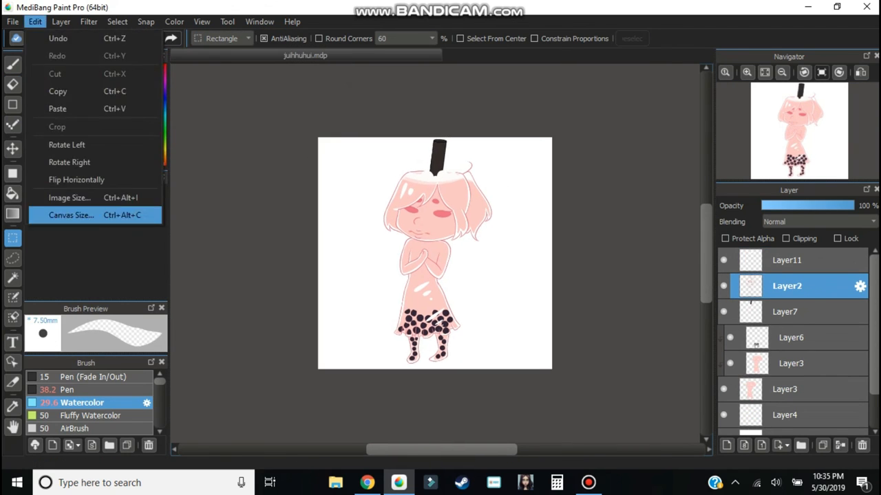